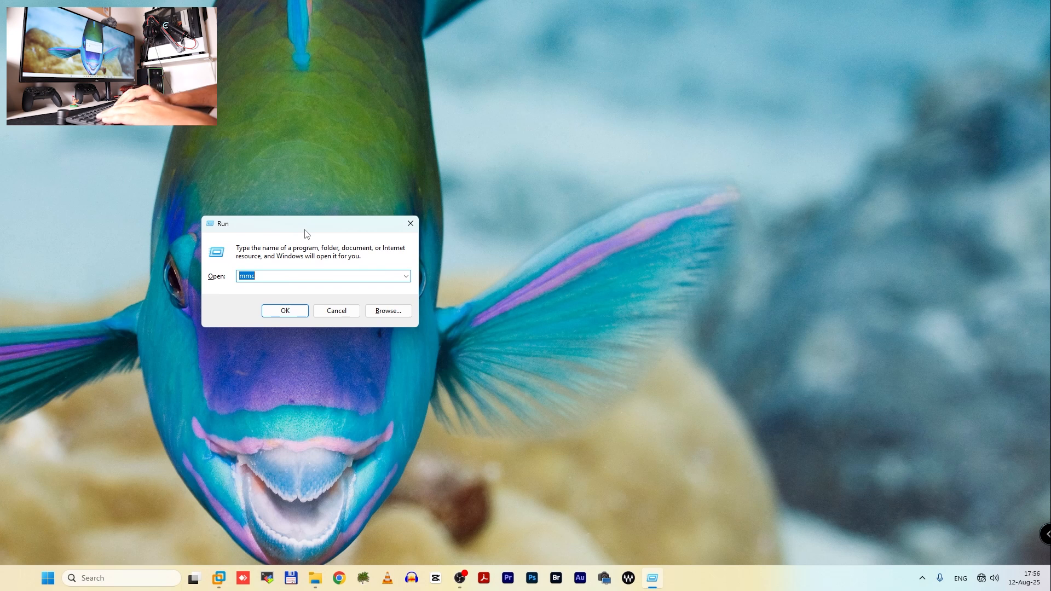
# - Launch the Network Connections control panel from the Run dialog with ncpa.cpl
pyautogui.write('ncpa')
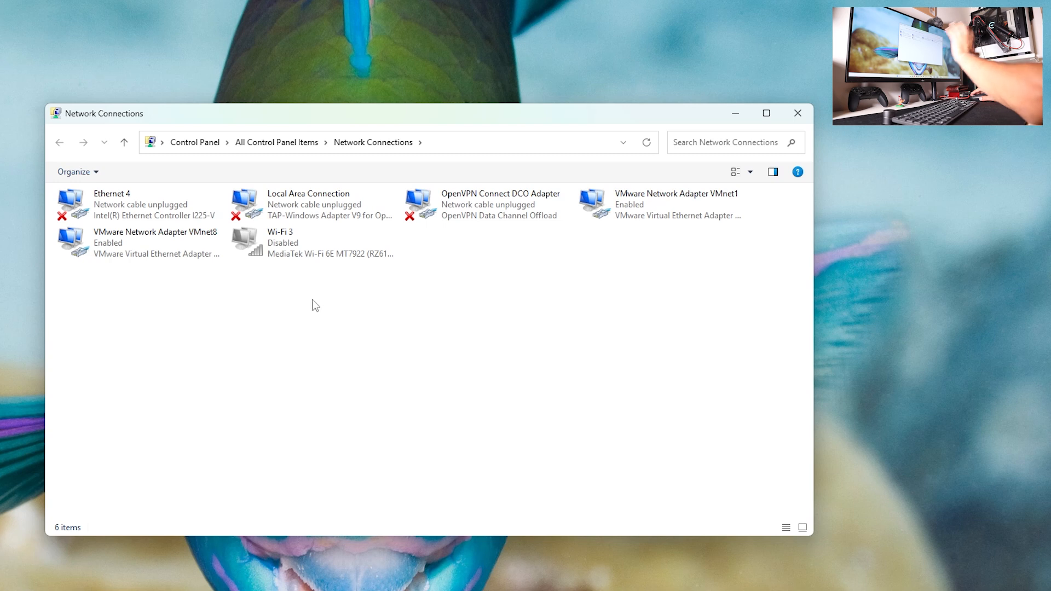
pyautogui.moveTo(306, 241)
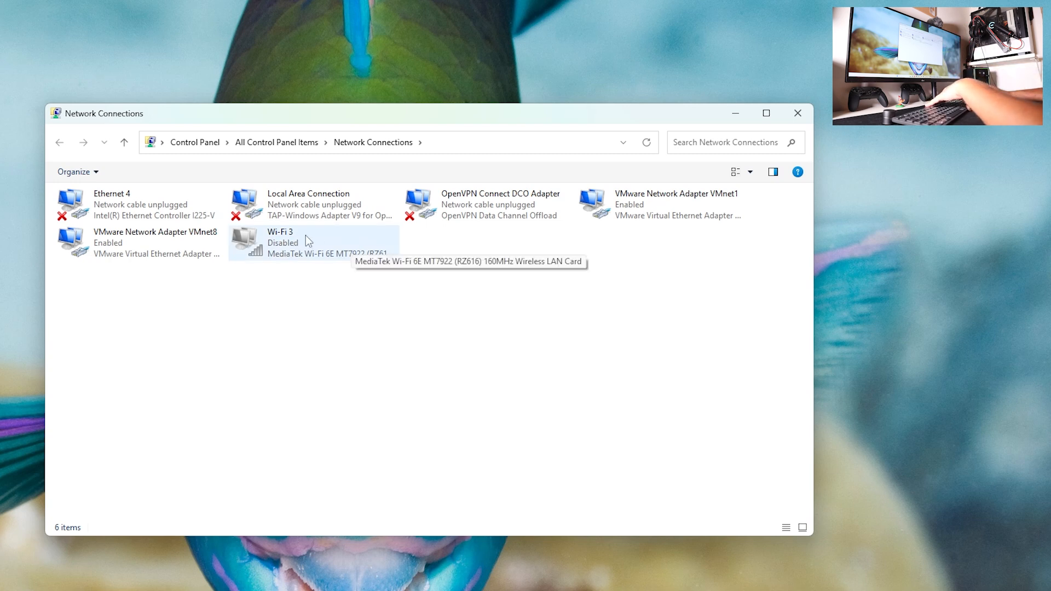
pyautogui.moveTo(277, 244)
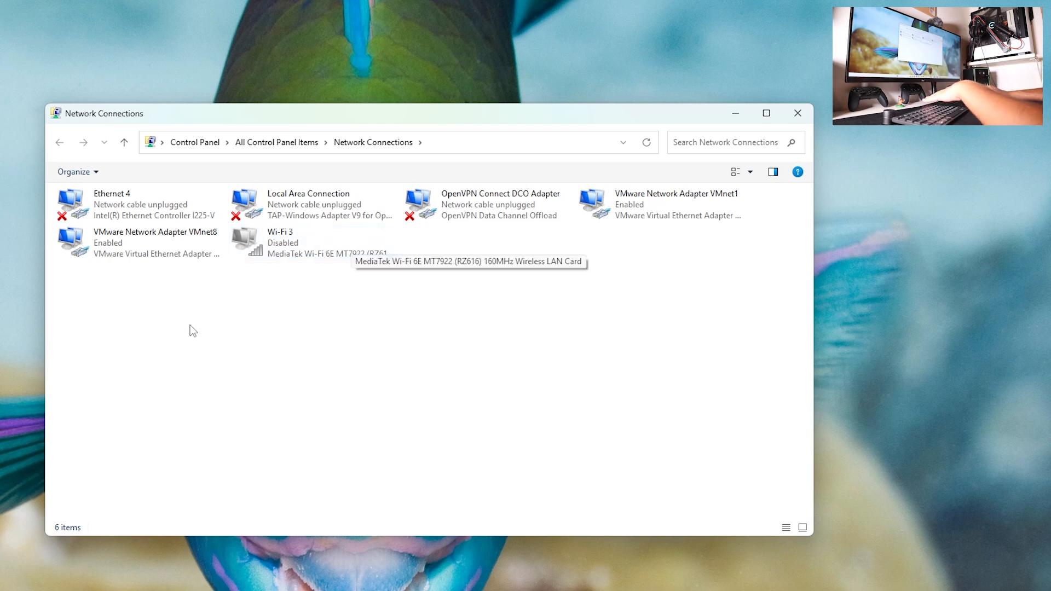
# - Enable the disabled Wi-Fi 3 adapter from its context menu
pyautogui.rightClick(279, 243)
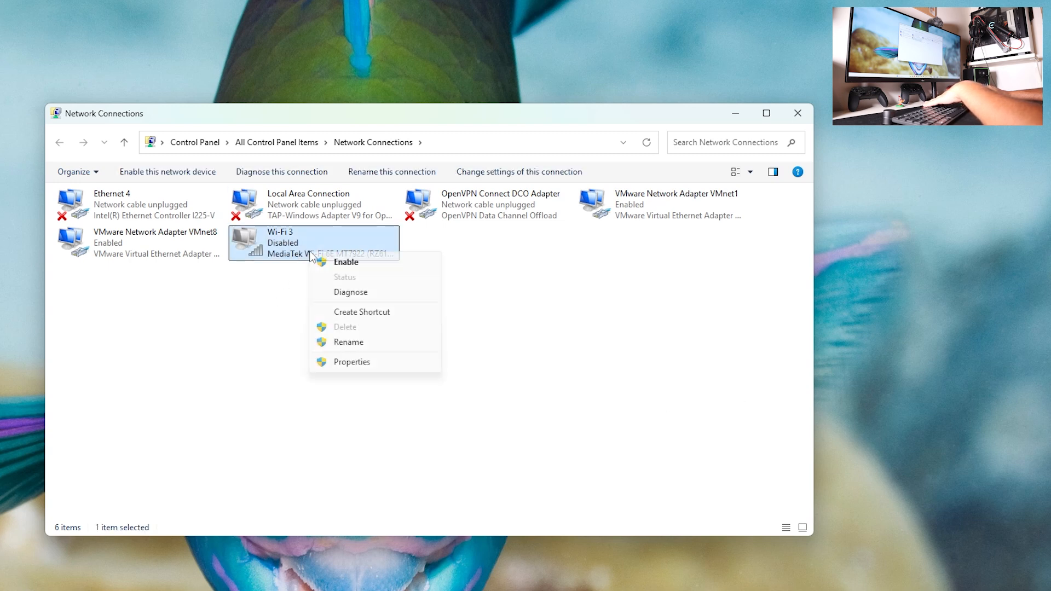
pyautogui.click(578, 335)
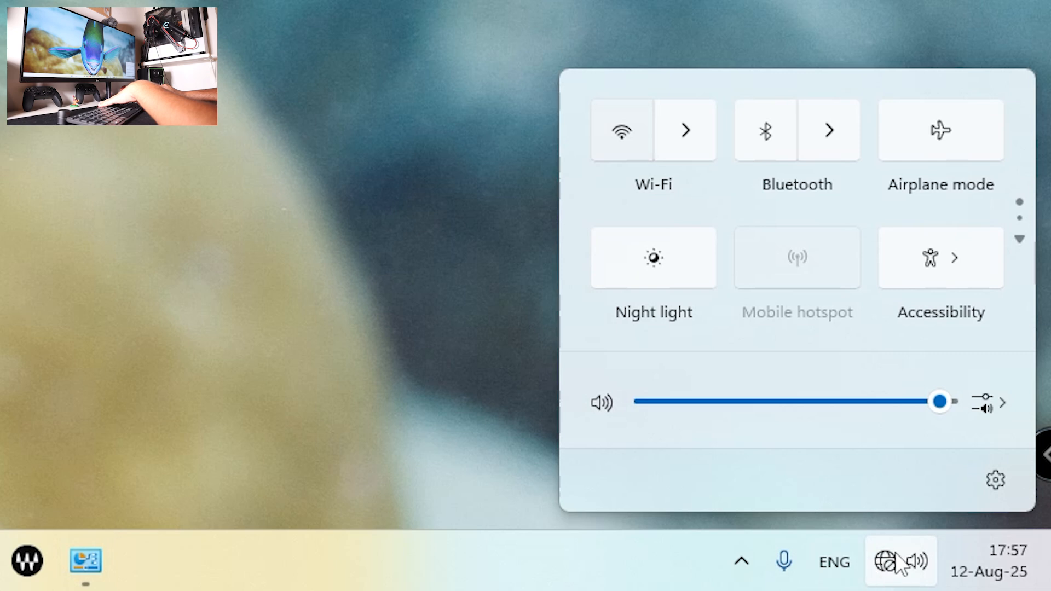
# - Switch the Wi-Fi toggle on in Quick Settings
pyautogui.click(620, 131)
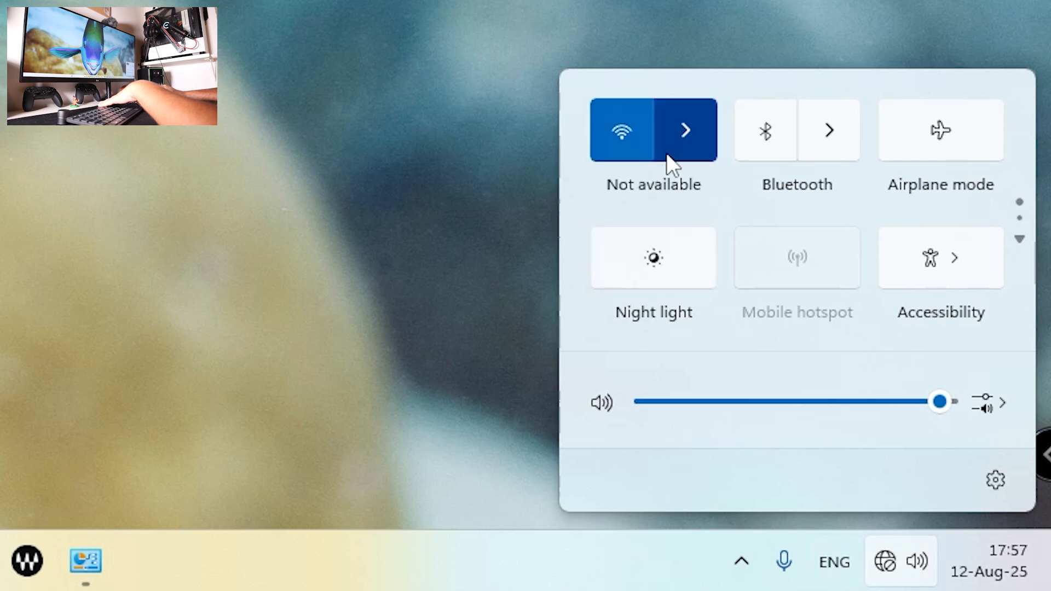